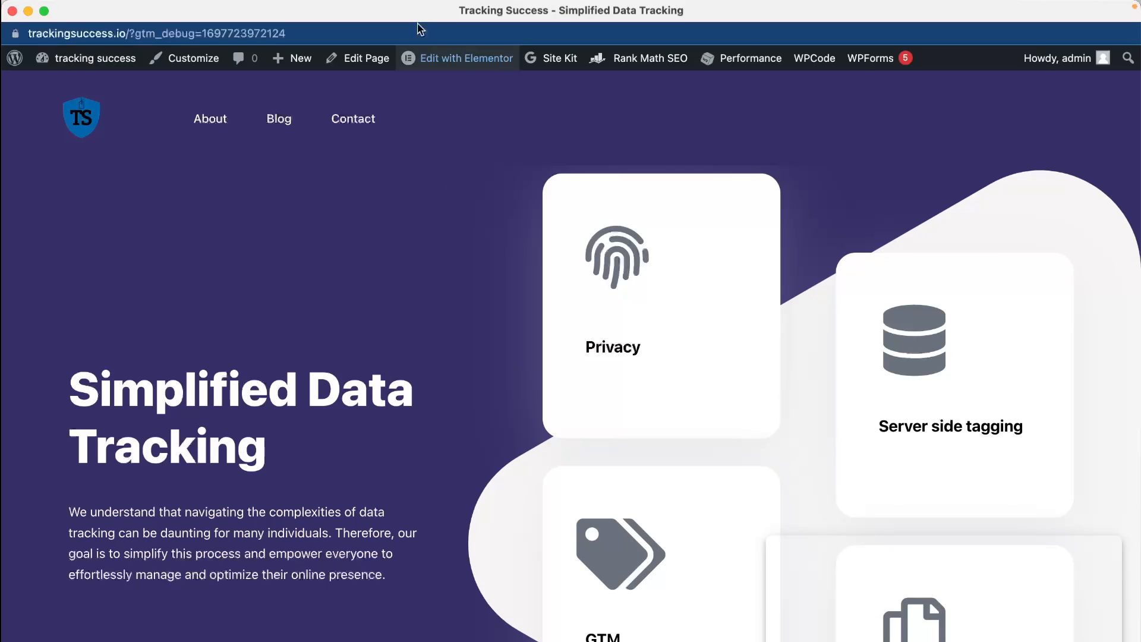
- Dismiss Tag Assistant's Connected notice to reach the summary reporting GTM-M5JJNLCF not found
left_click(357, 20)
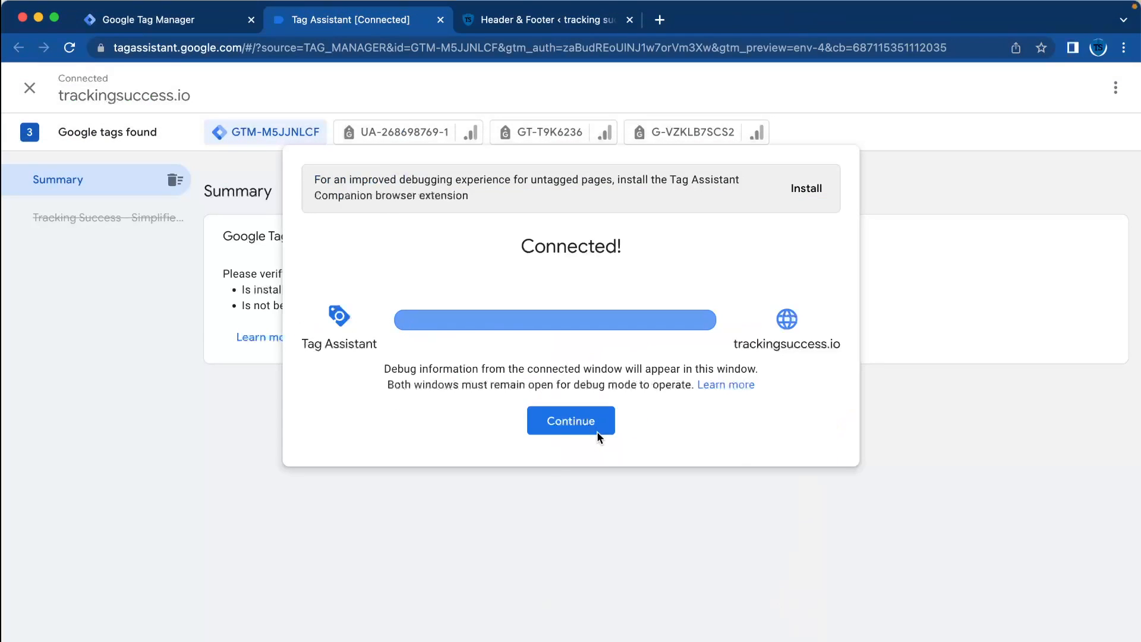
left_click(570, 421)
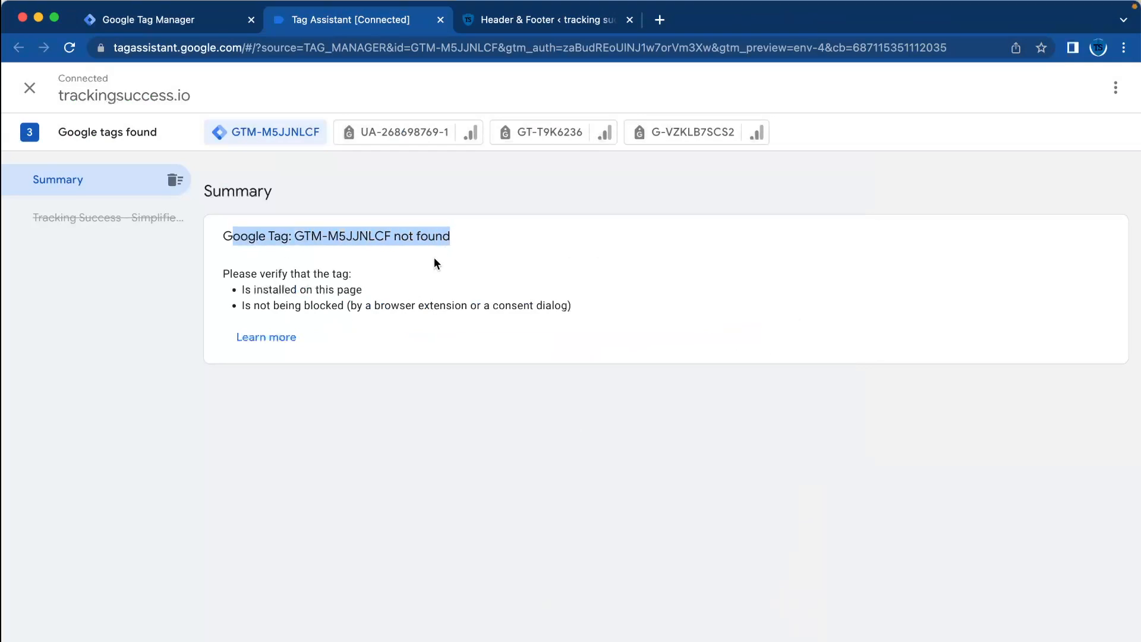
mouse_move(337, 427)
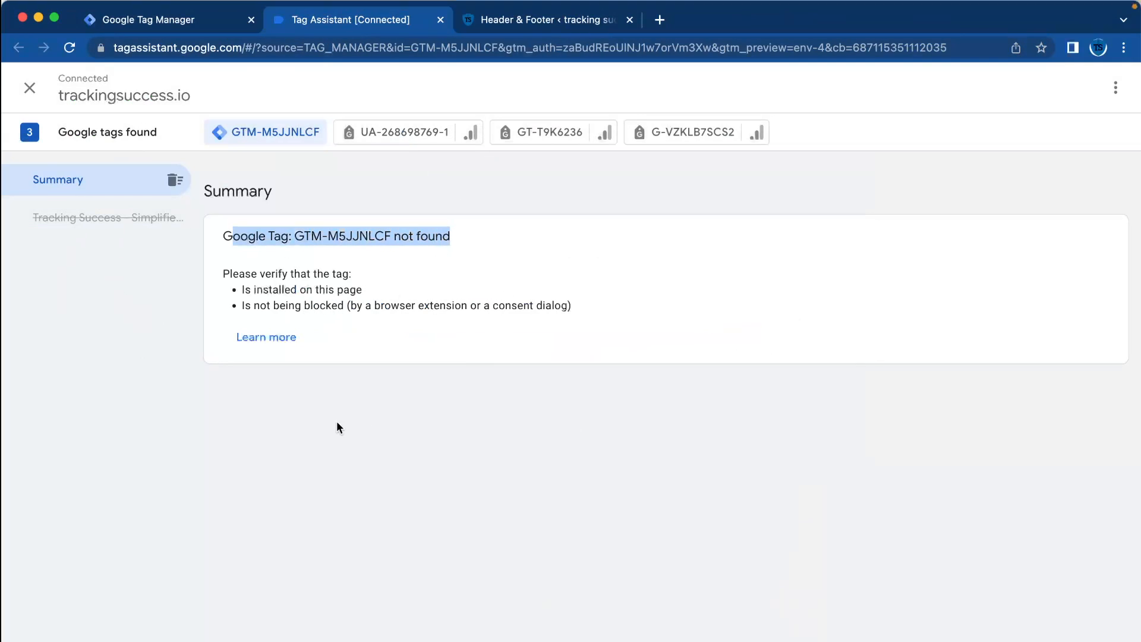
- Copy the GTM-M5JJNLCF head install snippet and return to WPCode's Header & Footer page
left_click(168, 20)
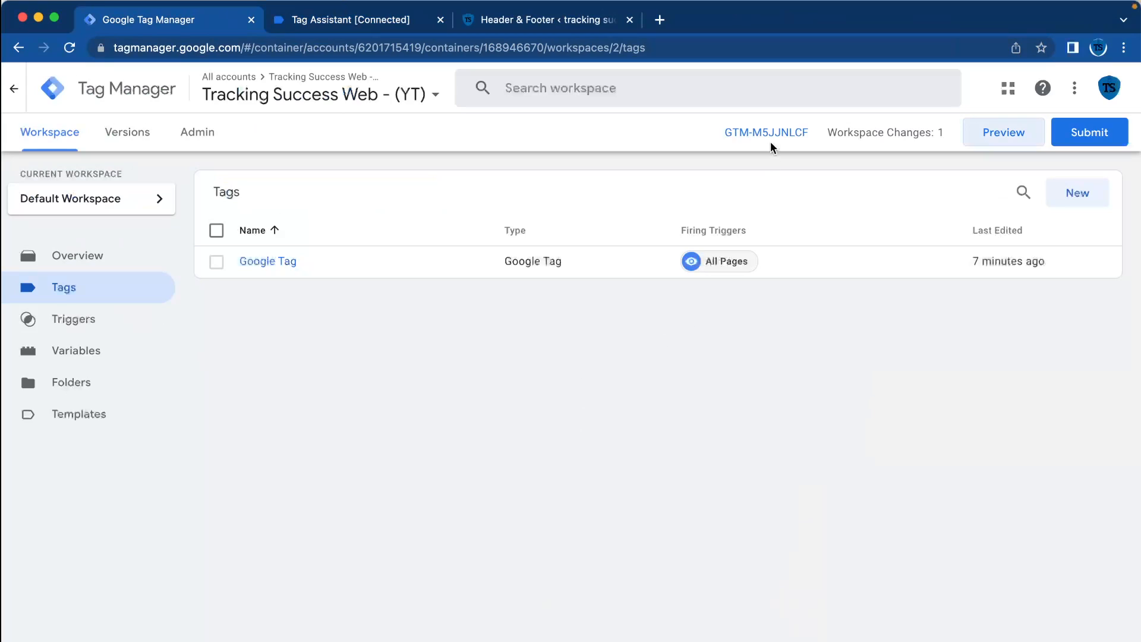
left_click(766, 132)
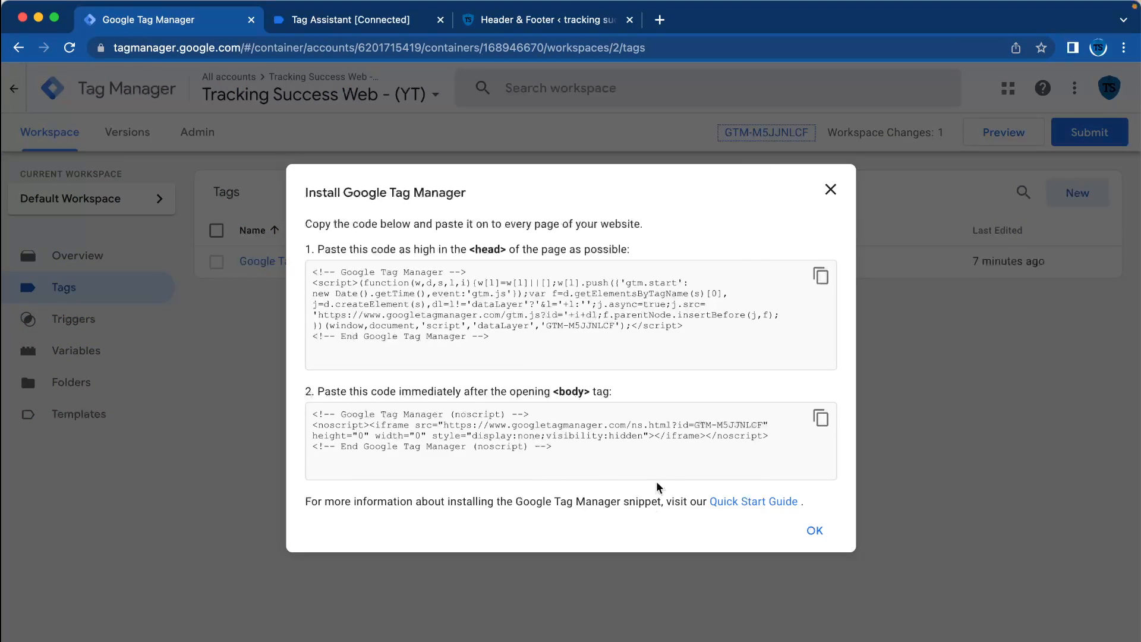
mouse_move(333, 537)
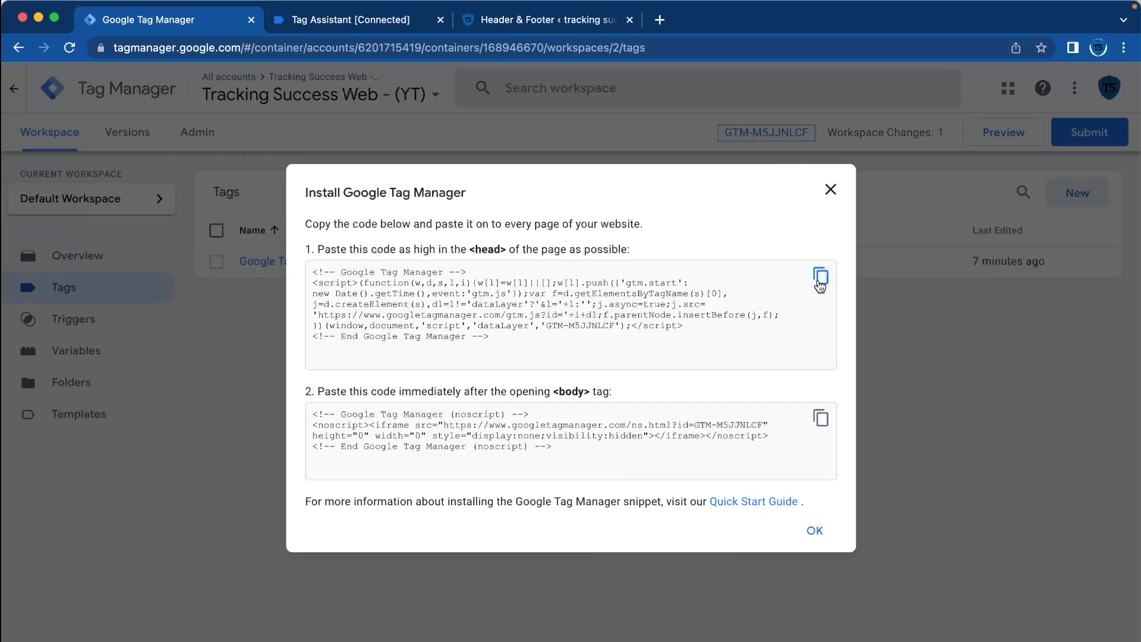
left_click(821, 277)
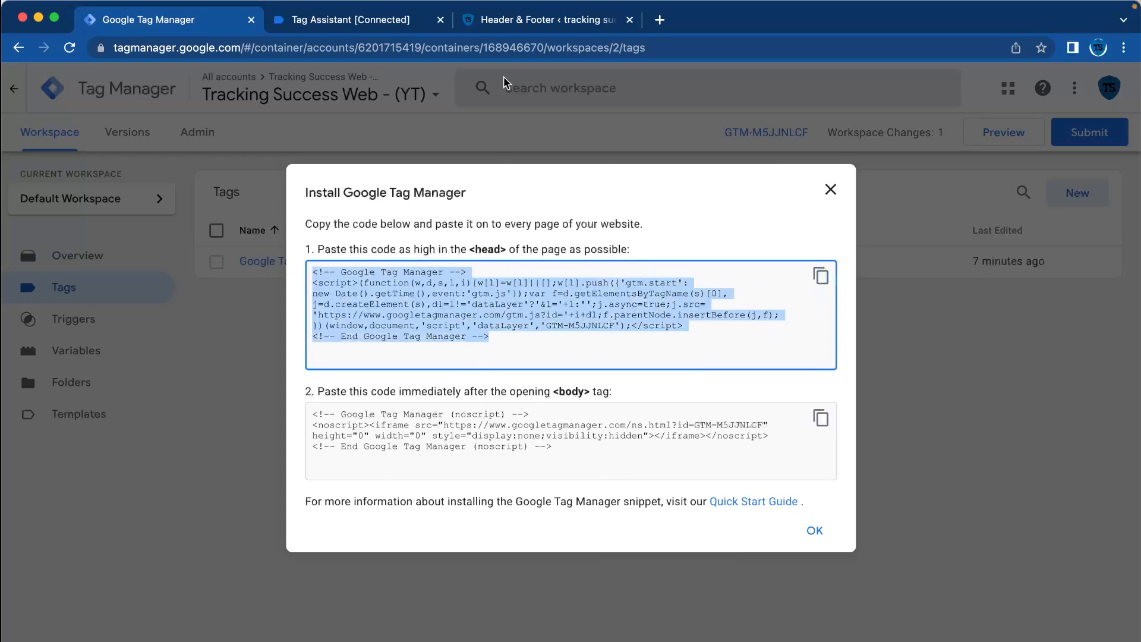
left_click(542, 21)
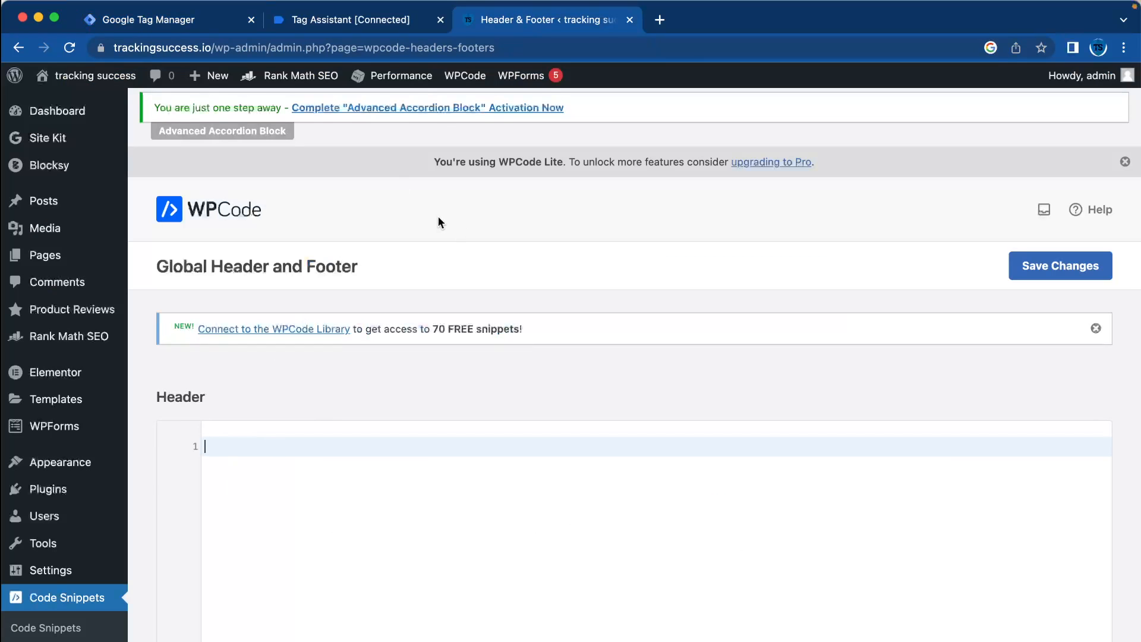
mouse_move(435, 254)
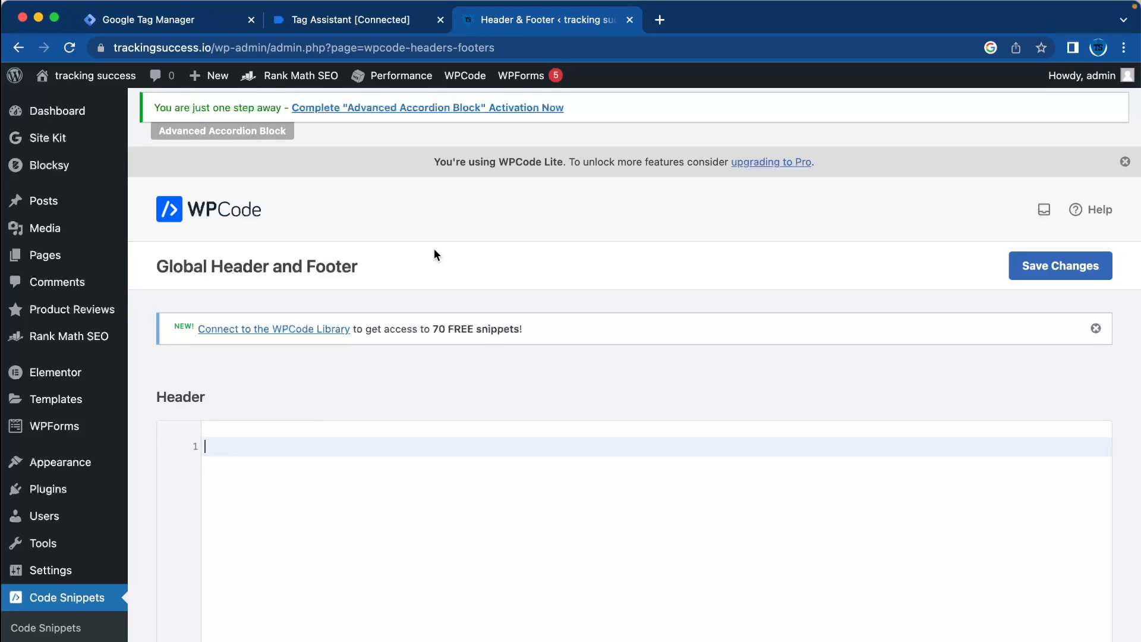
mouse_move(222, 446)
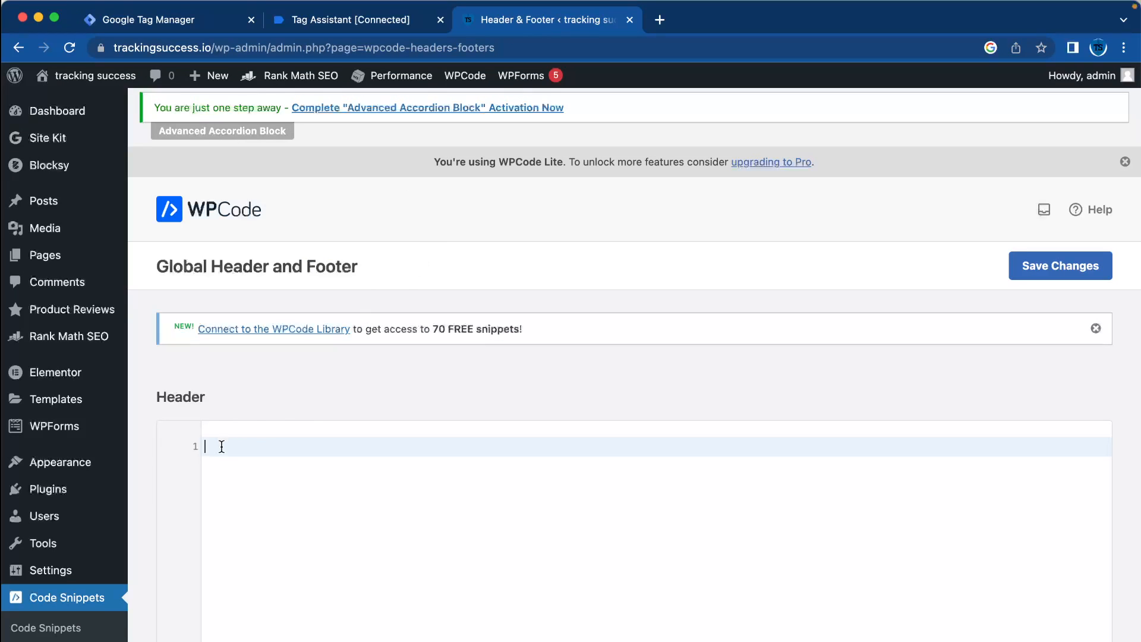
- Fetch the GTM noscript snippet from Tag Manager for WPCode's Body scripts section
scroll("down", 3)
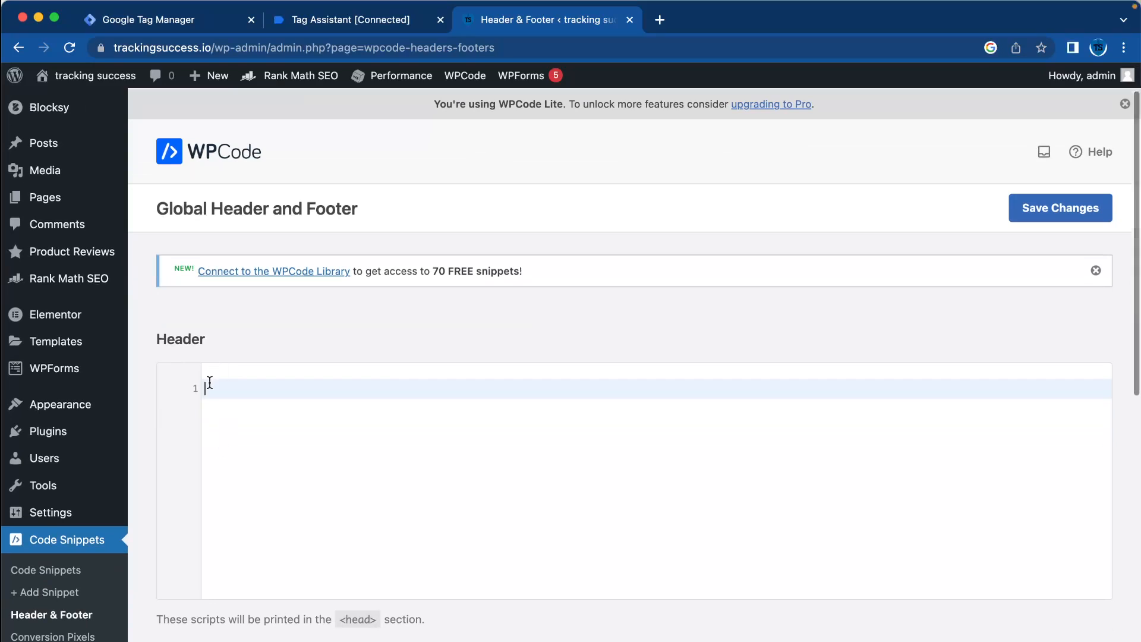
left_click(168, 20)
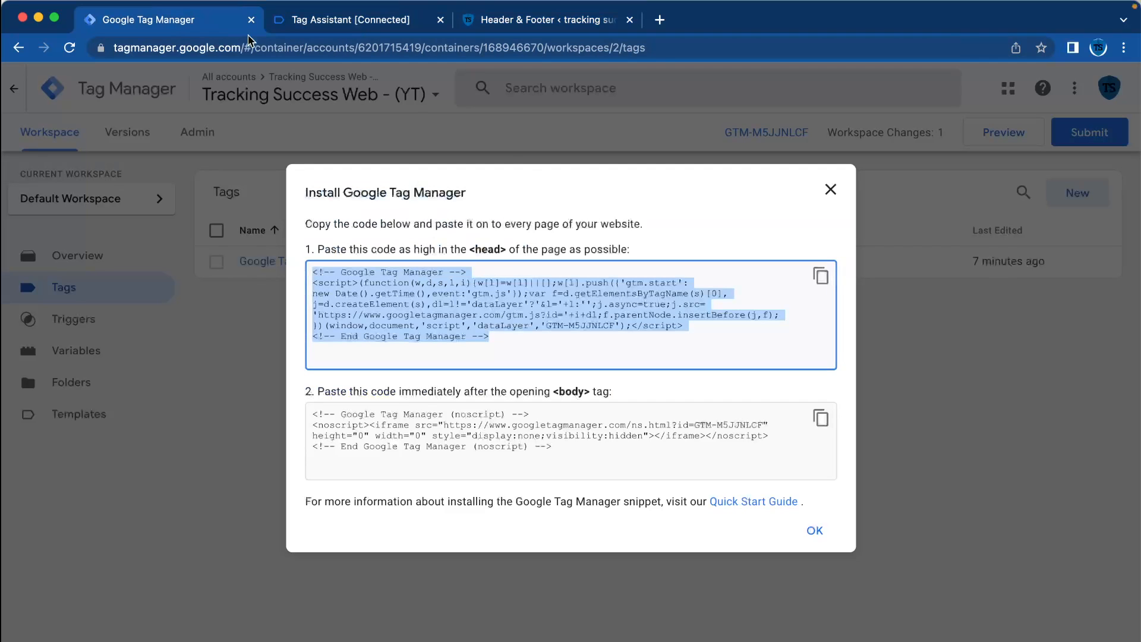
left_click(546, 20)
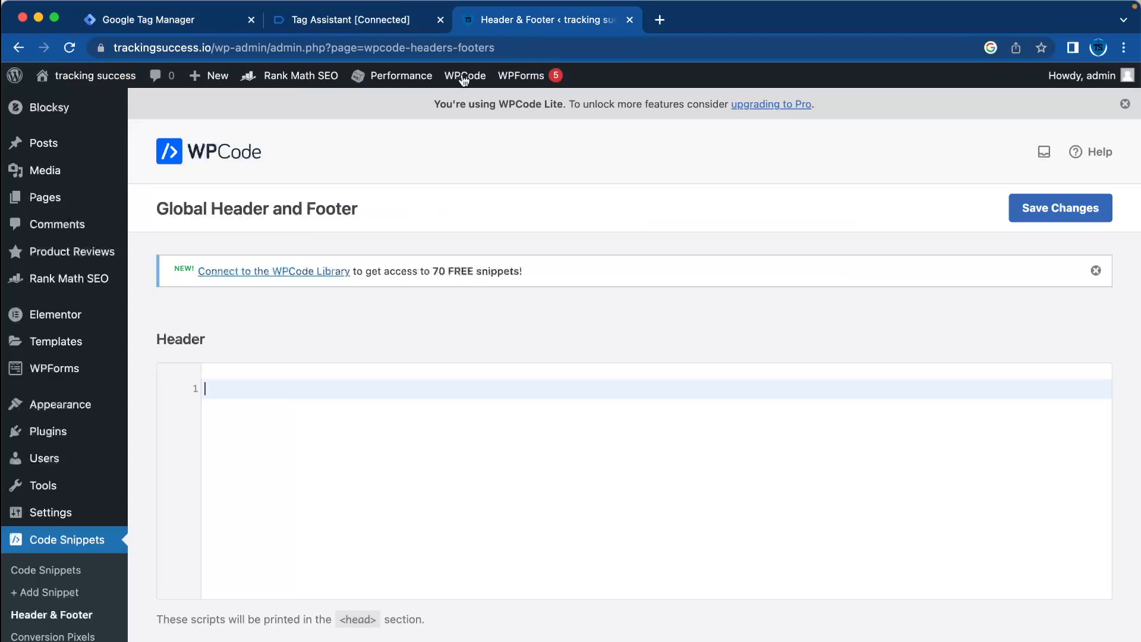
left_click(167, 21)
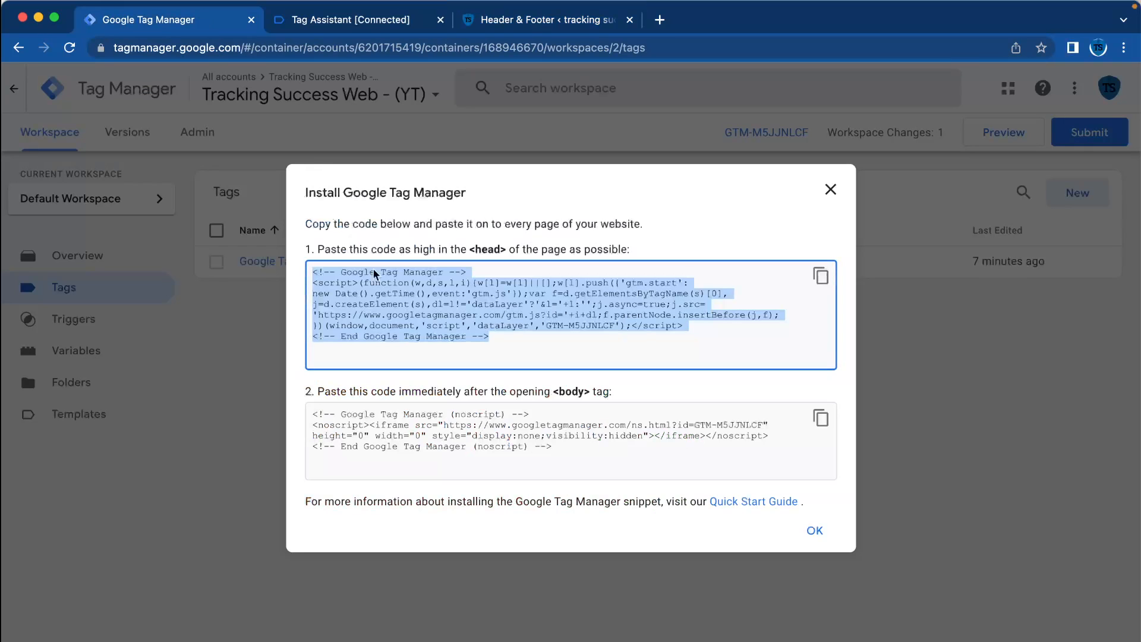
left_click(542, 20)
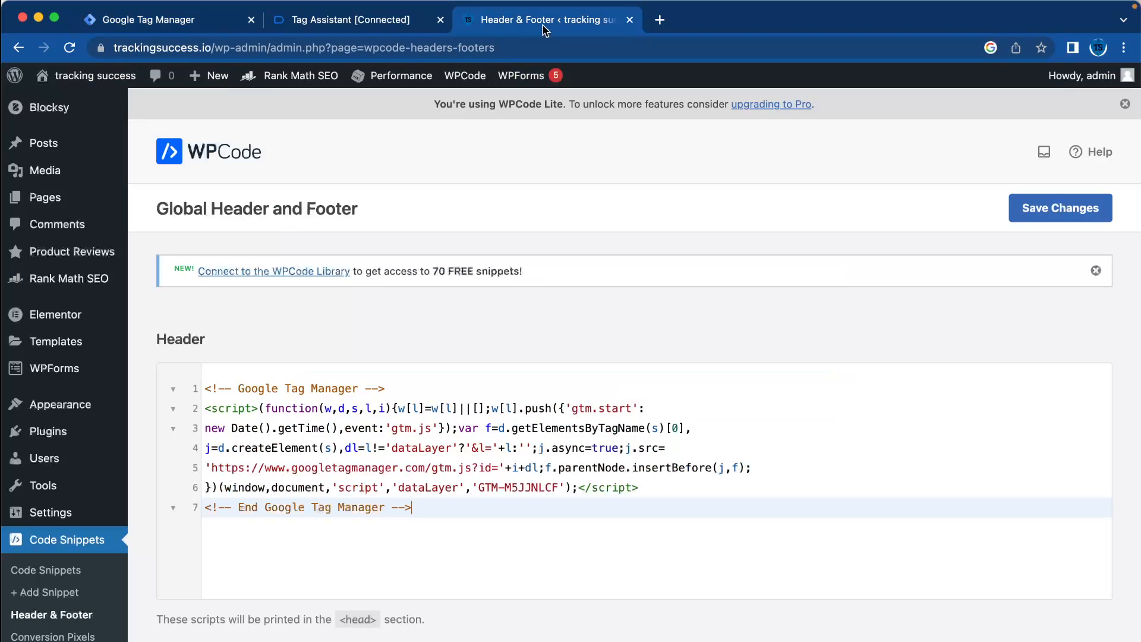
- Save the header and body scripts in WPCode and return to Tag Manager
scroll("down", 3)
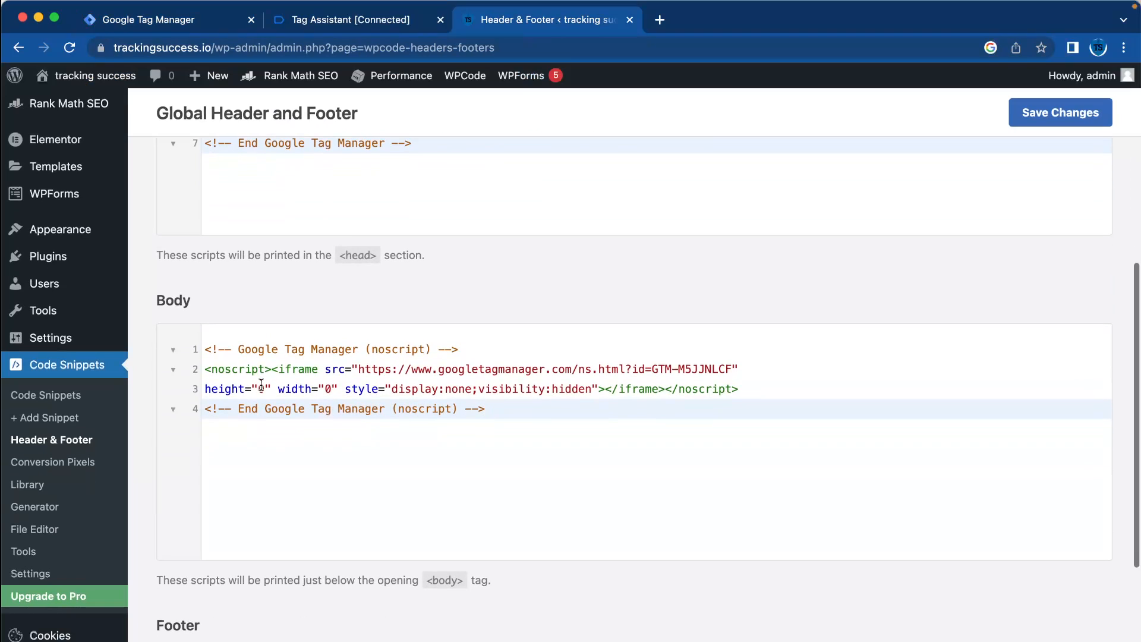
left_click(1059, 112)
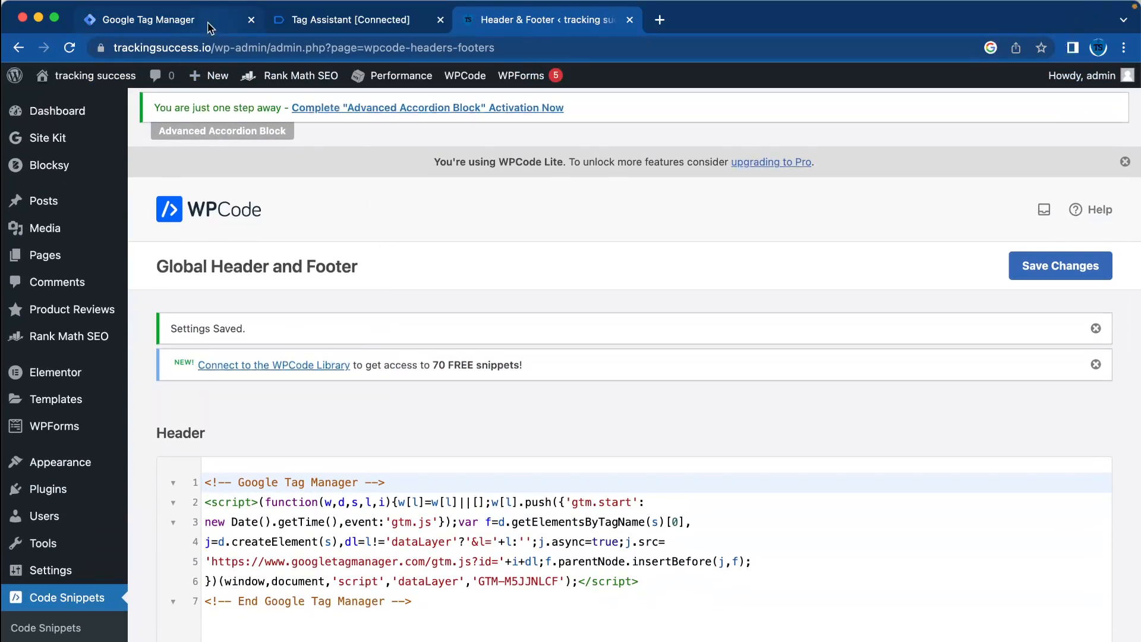
left_click(151, 20)
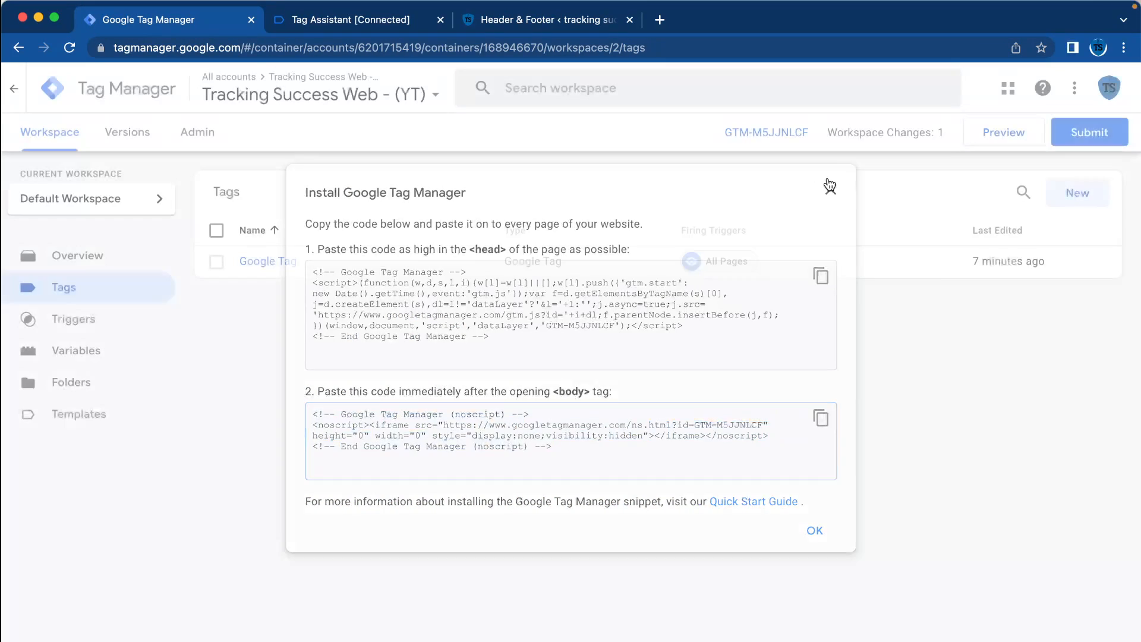
- Preview the container on trackingsuccess.io so the Google Tag fires, then inspect a Container Loaded event
left_click(814, 530)
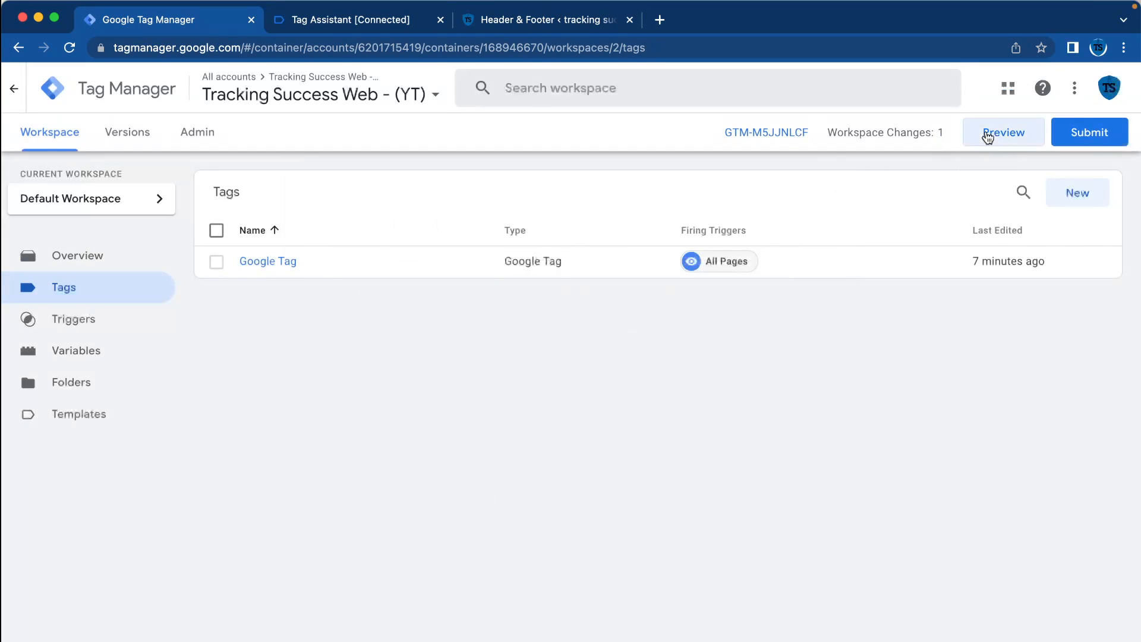
left_click(1004, 132)
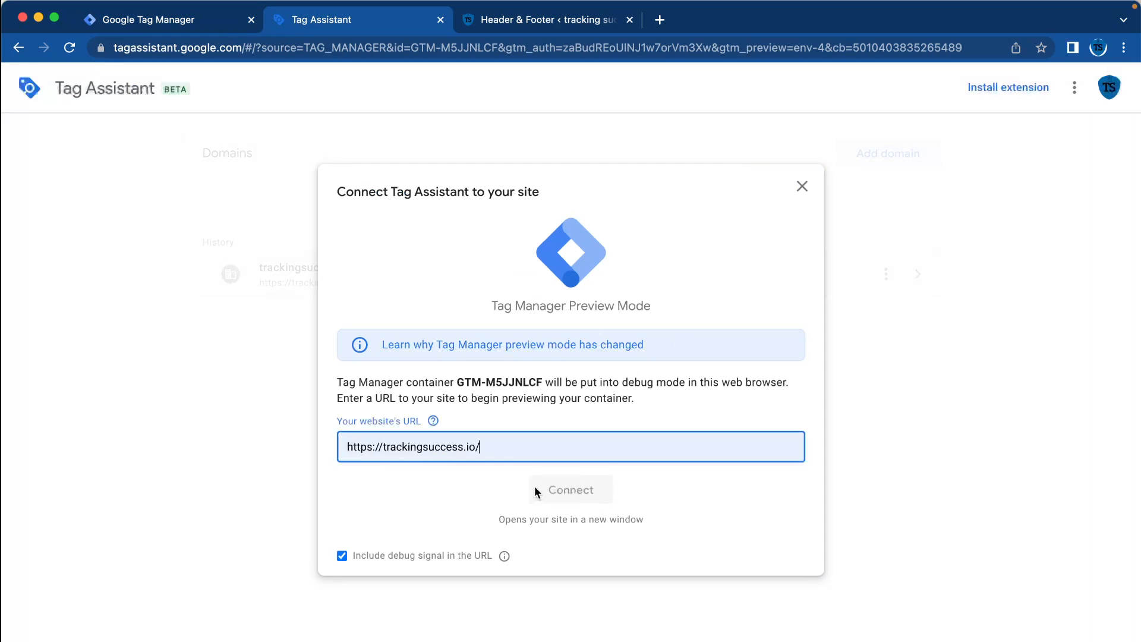
left_click(570, 488)
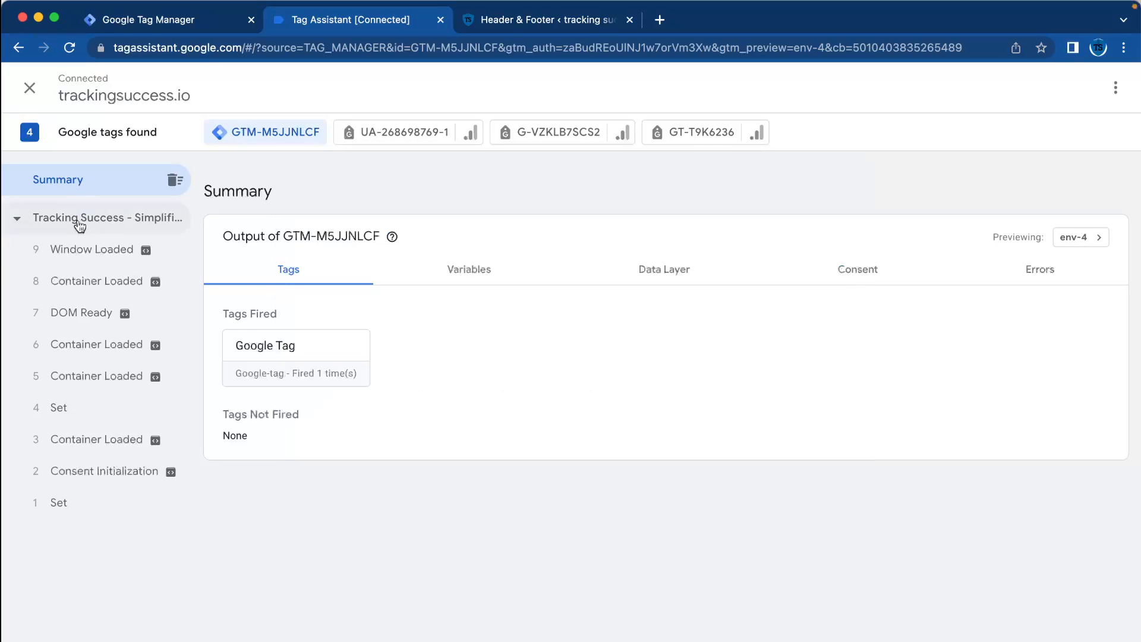
left_click(95, 376)
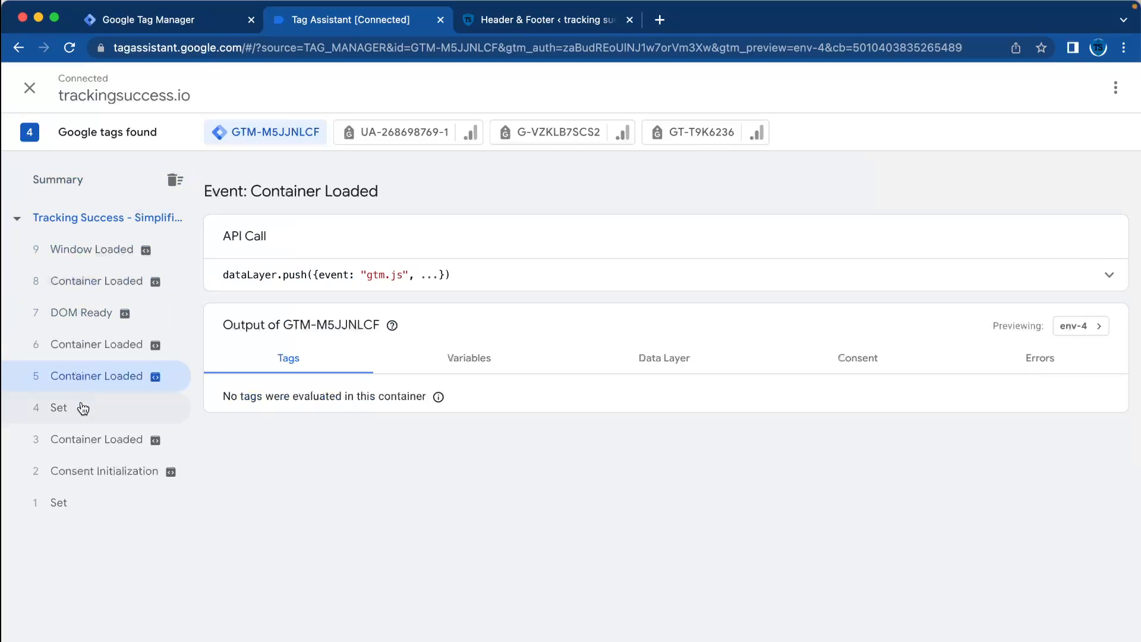